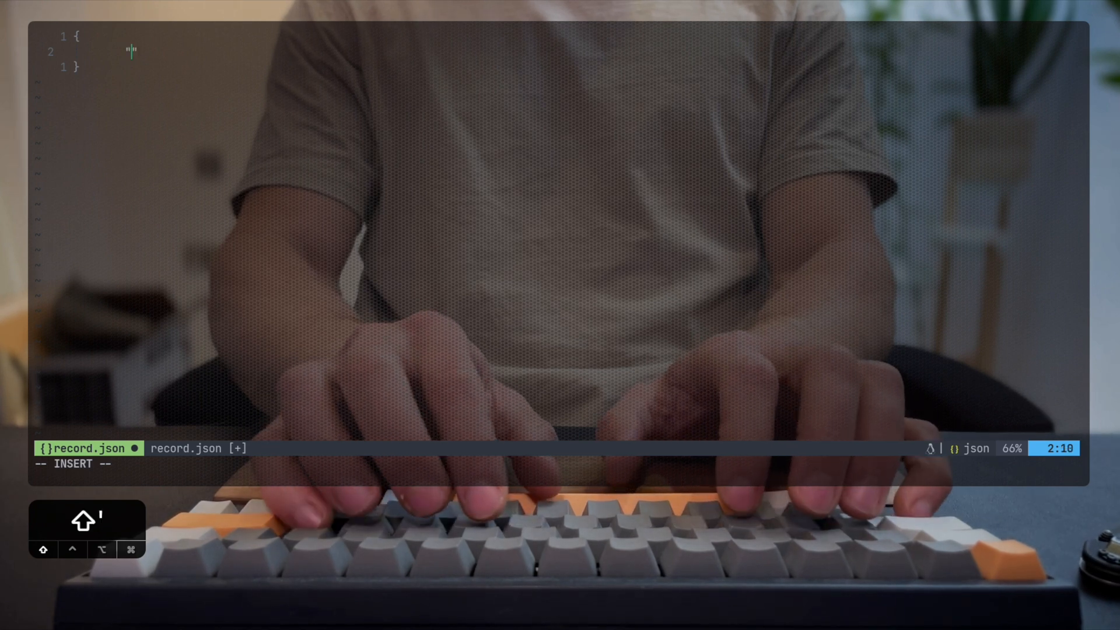
Write "Comment": "CREATE a record", in record.json and begin a "Changes" line beneath it.
type("Comment")
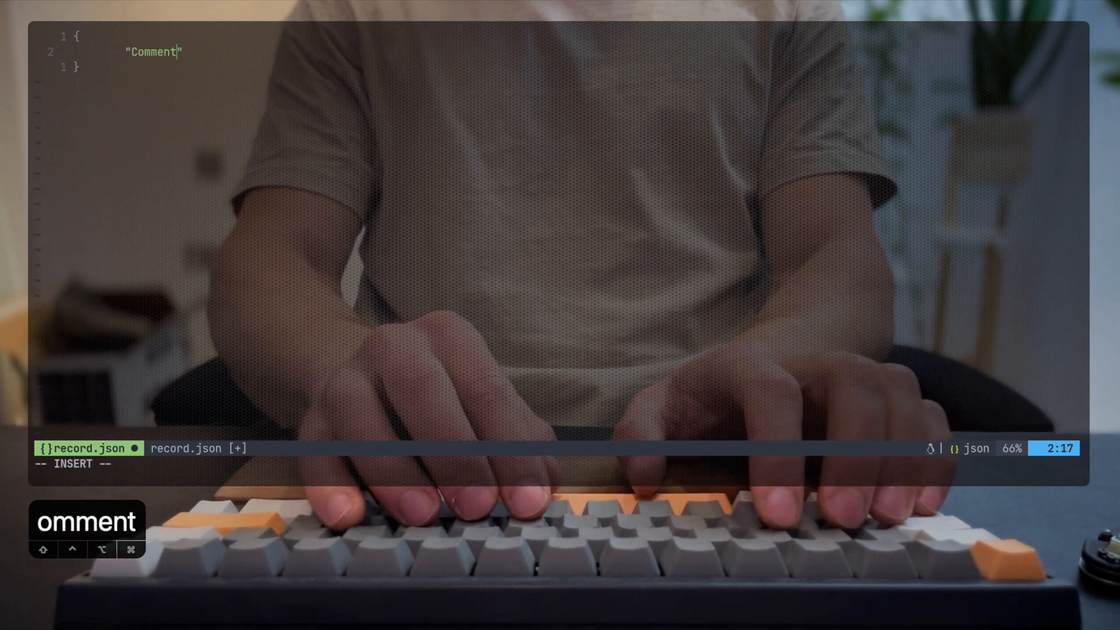
type(":")
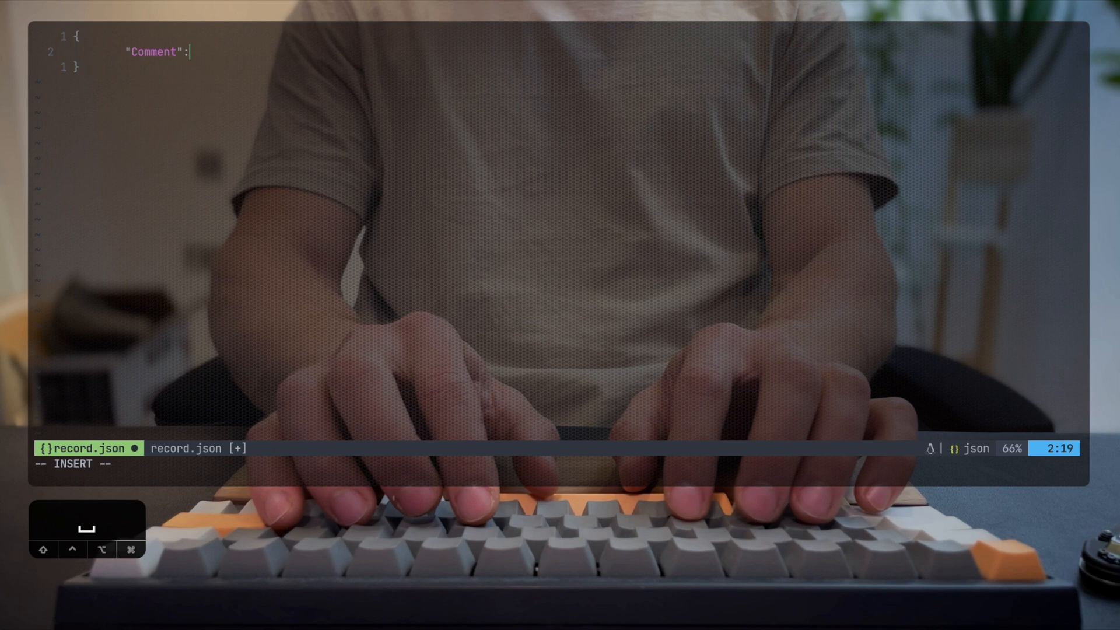
type("CREATE\"")
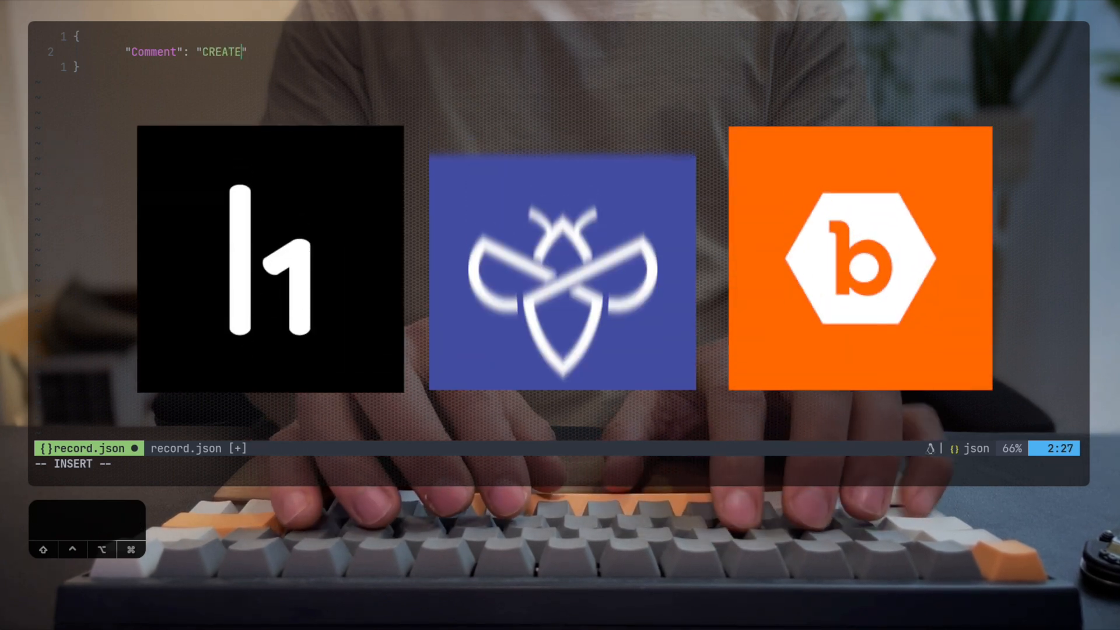
type("a record")
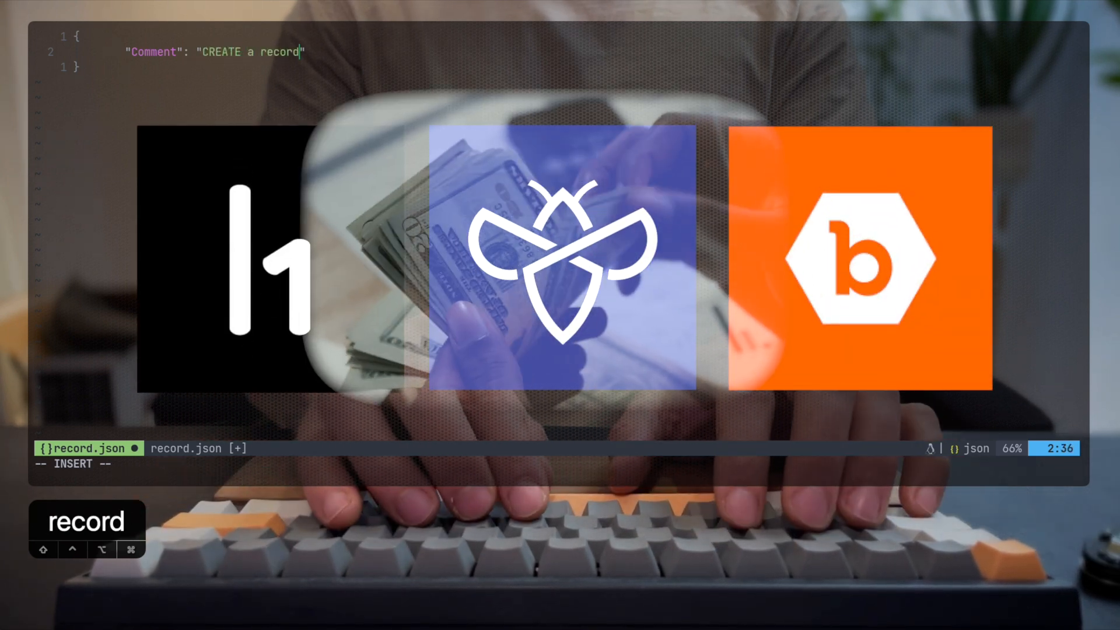
type(",")
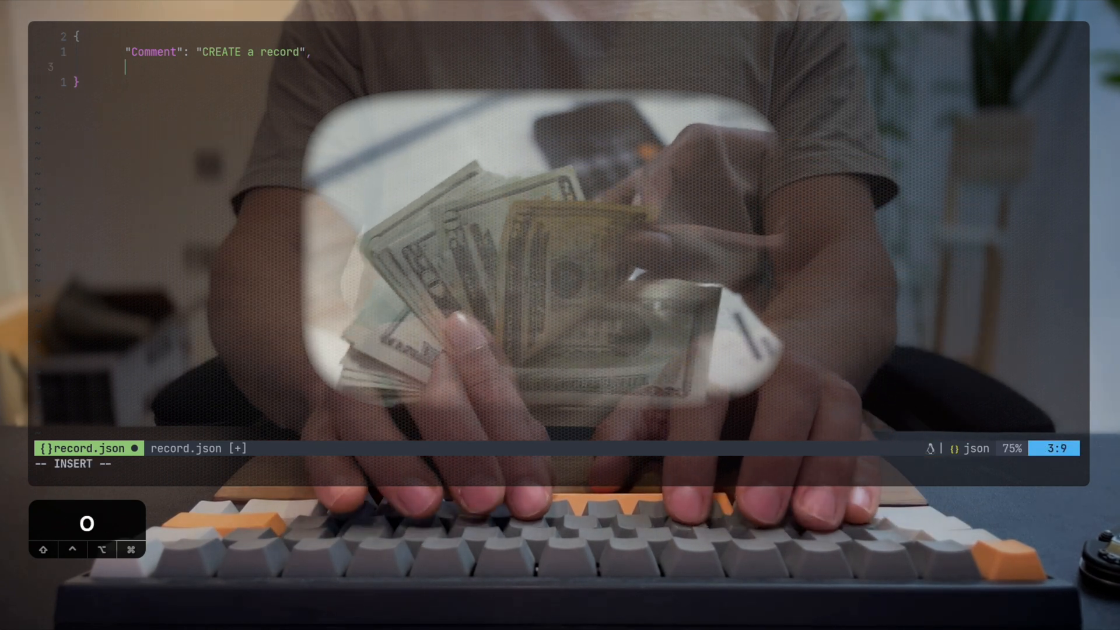
type("Ch\"")
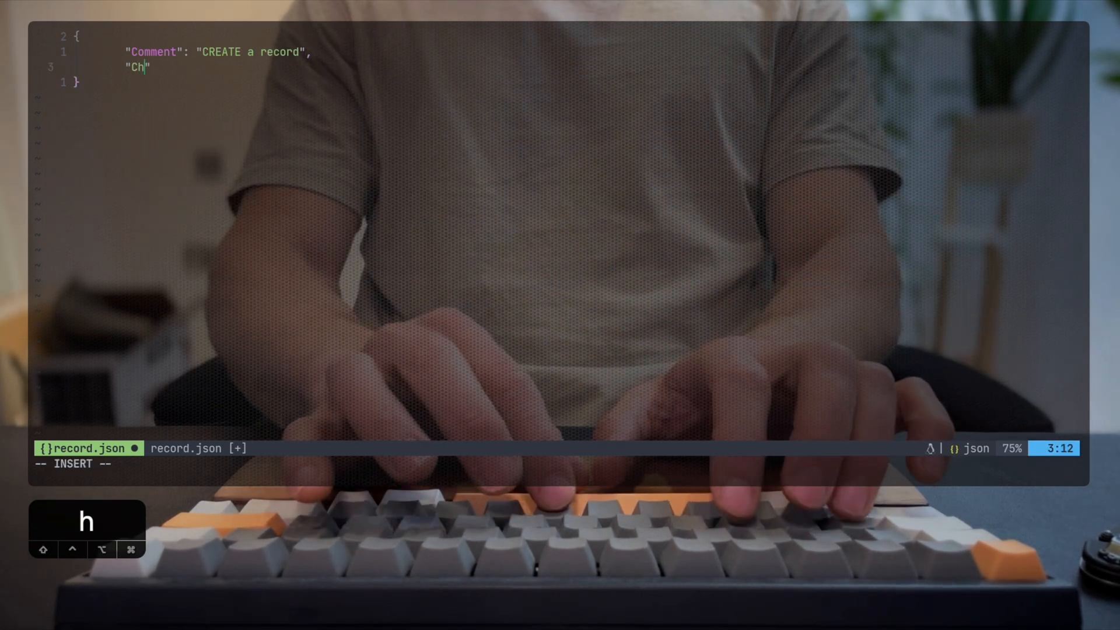
type("anges")
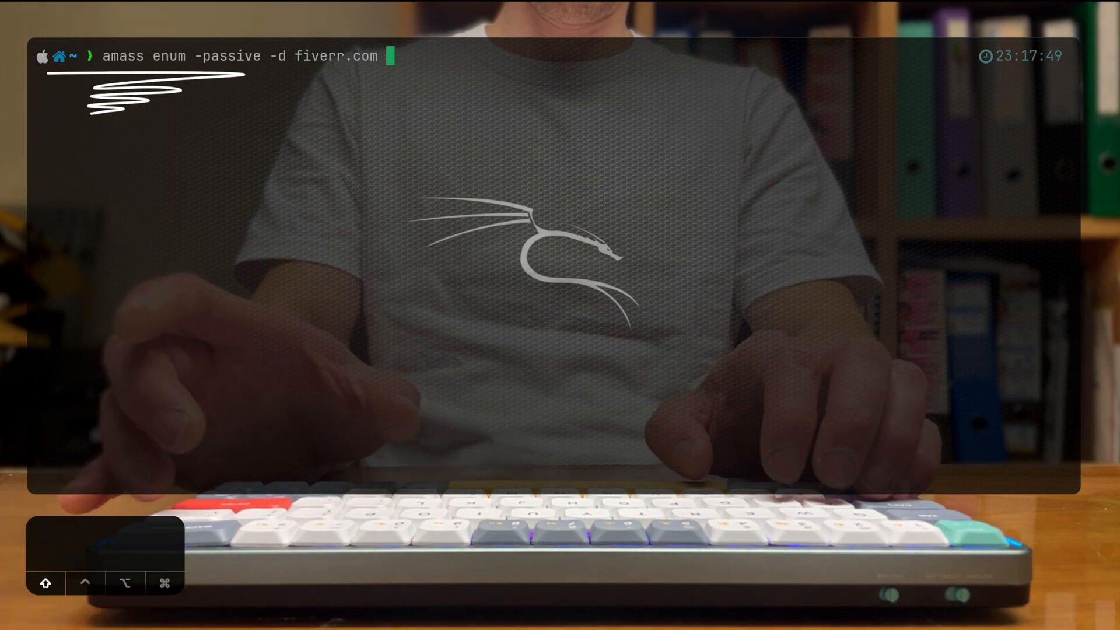
Pipe the amass passive enum of fiverr.com through tee into fiverramass.txt.
type("| tre")
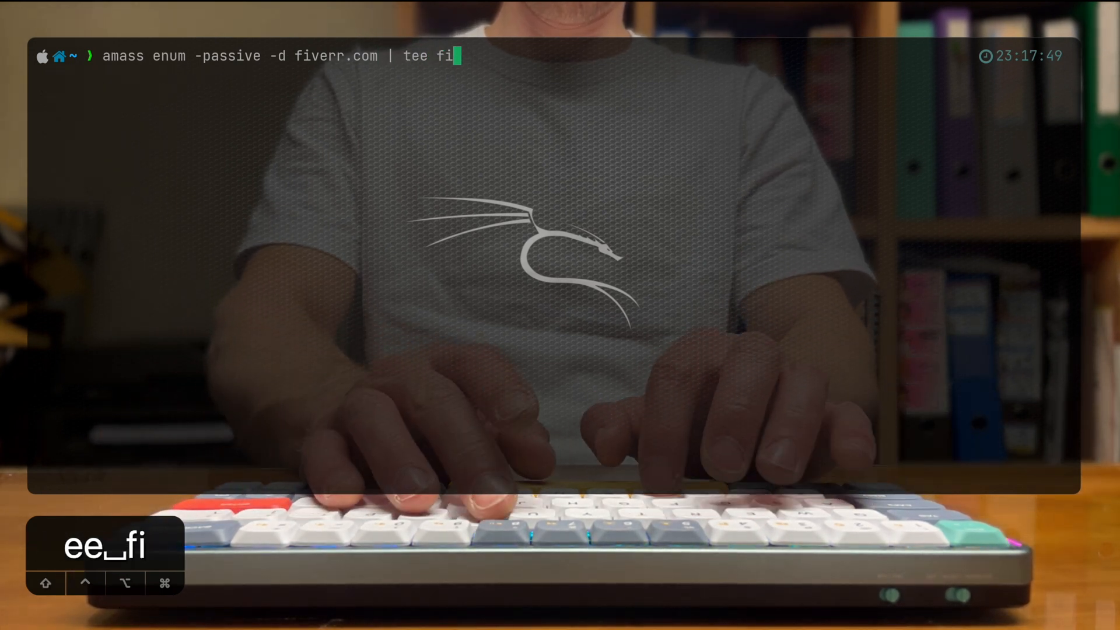
type("verramass.txt")
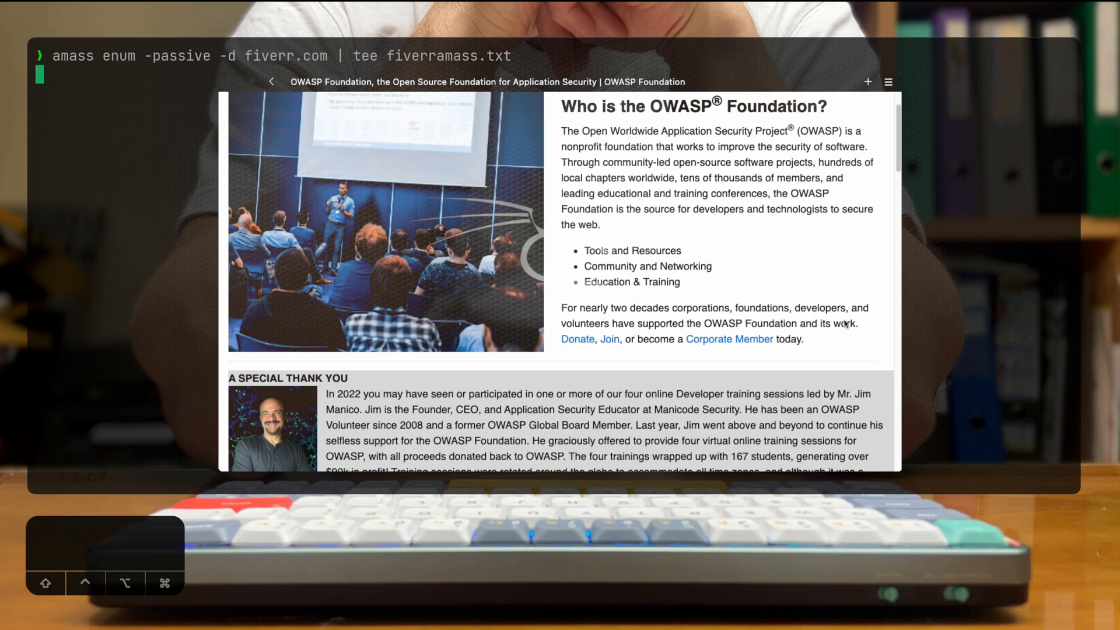
Reach the OWASP Top Ten project page from the foundation site's Projects menu.
scroll("down", 3)
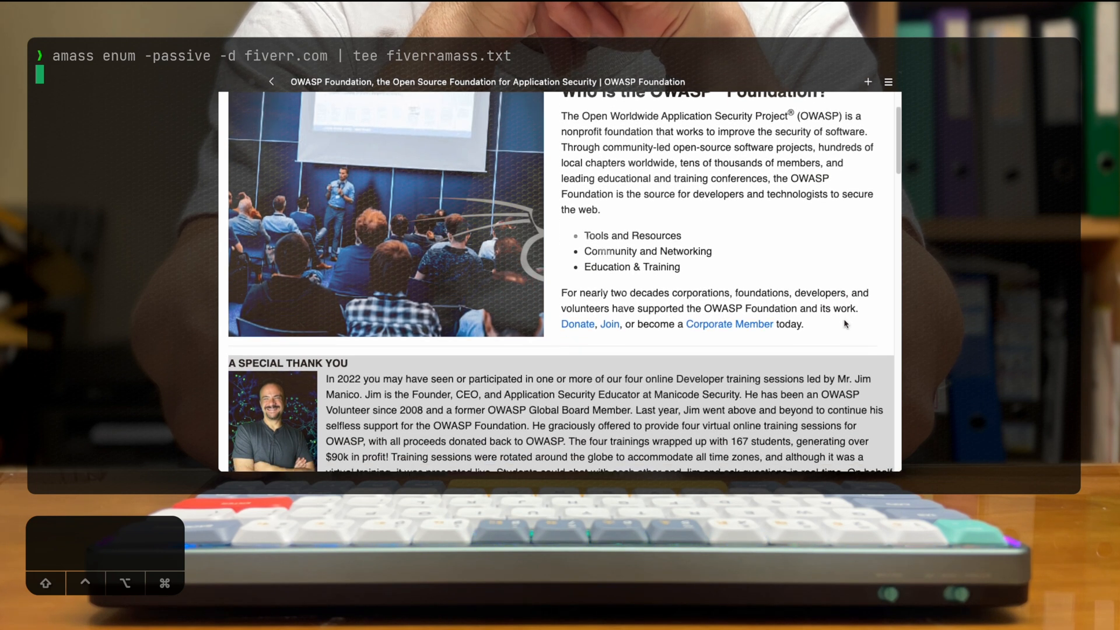
left_click(388, 115)
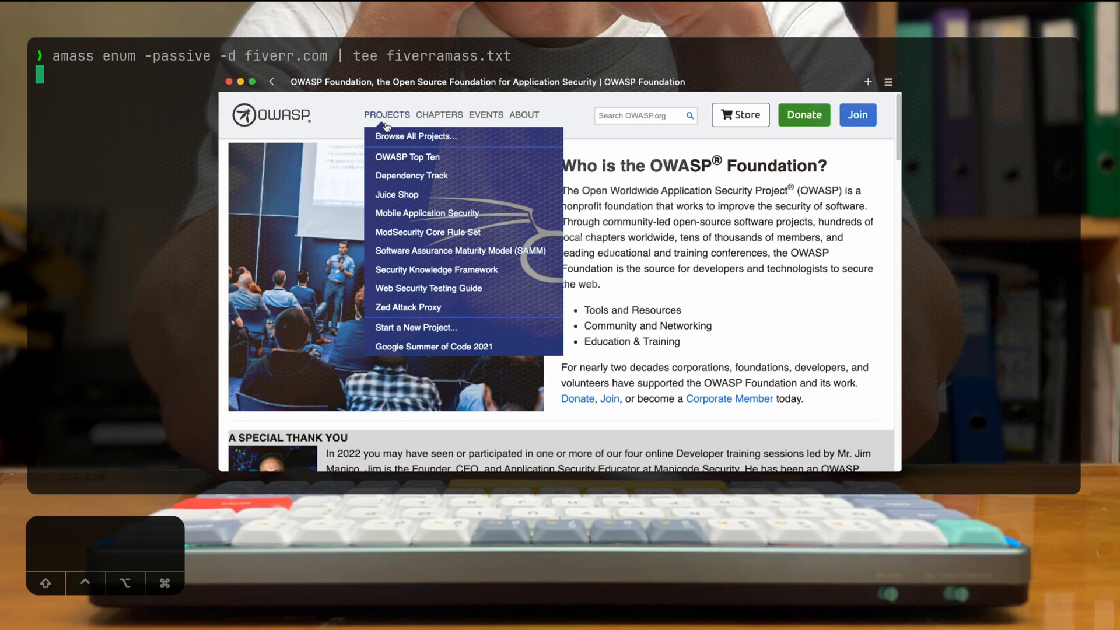
left_click(408, 158)
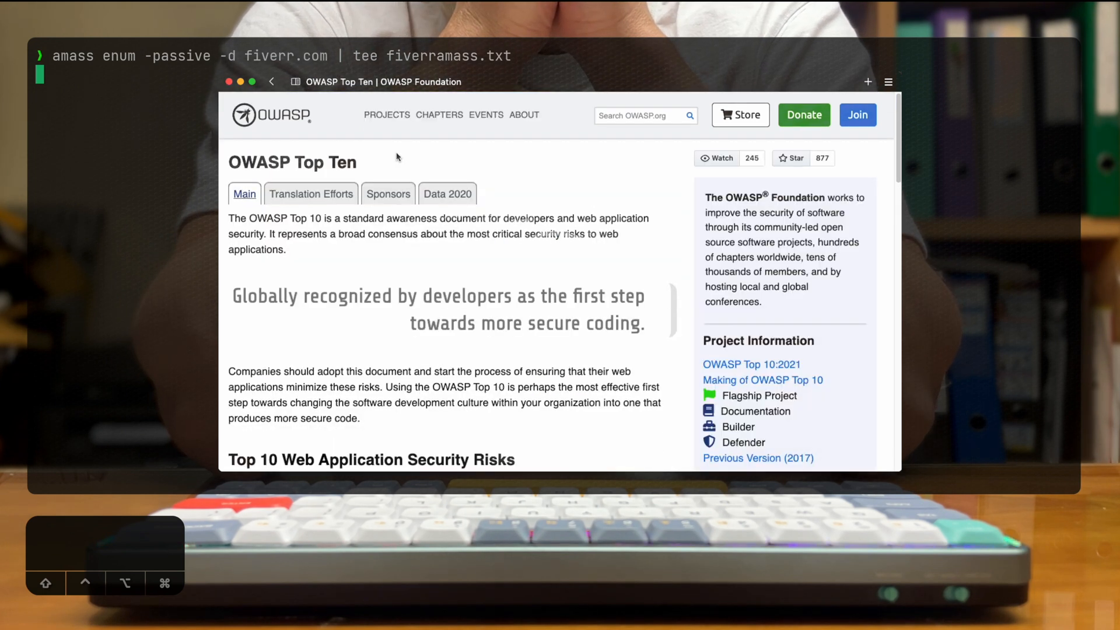
scroll("down", 3)
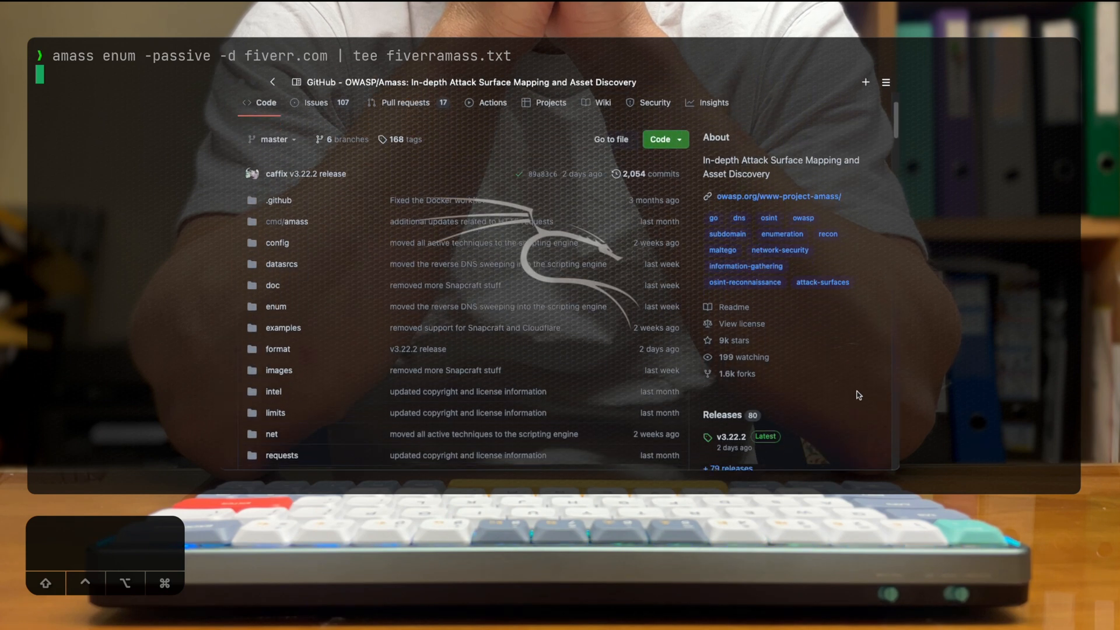
scroll("down", 3)
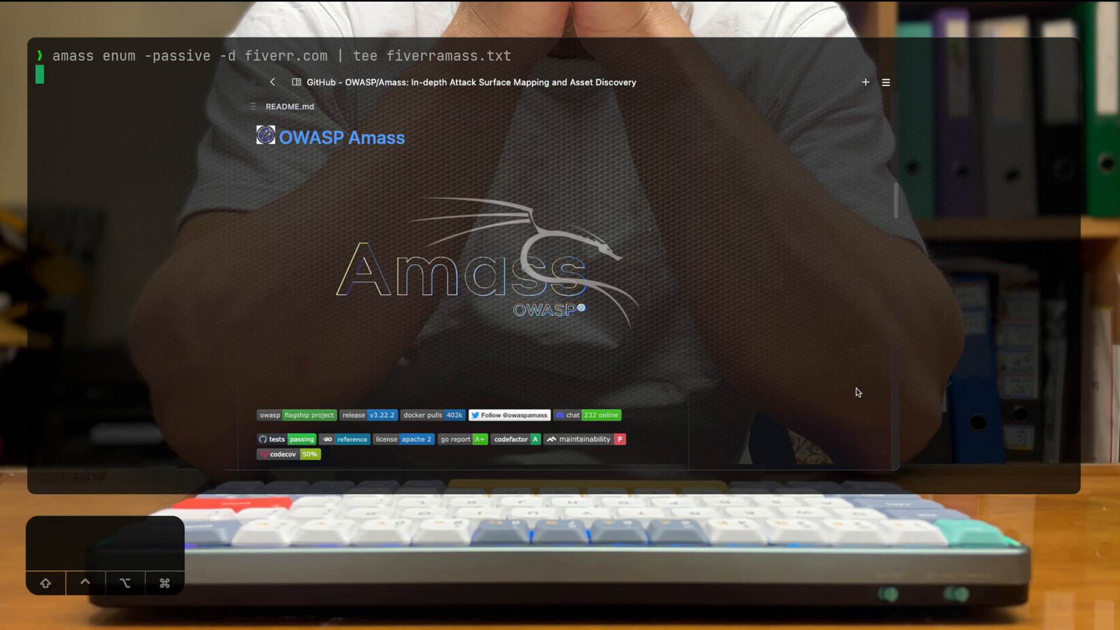
Read the Amass GitHub README down through the data-source table to the Installation notes.
scroll("down", 3)
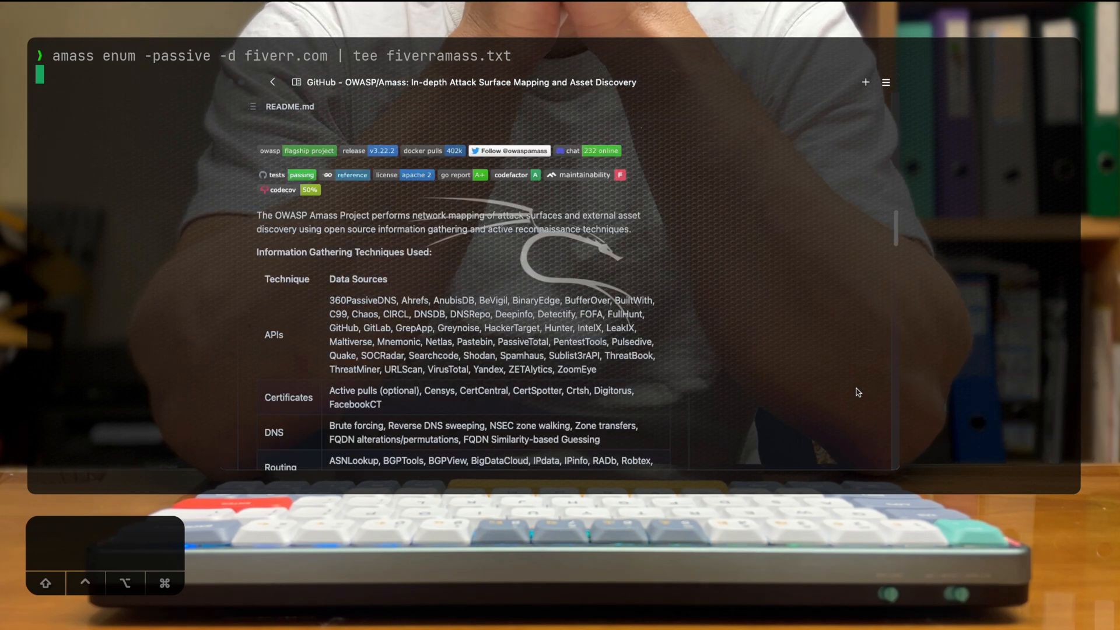
scroll("down", 3)
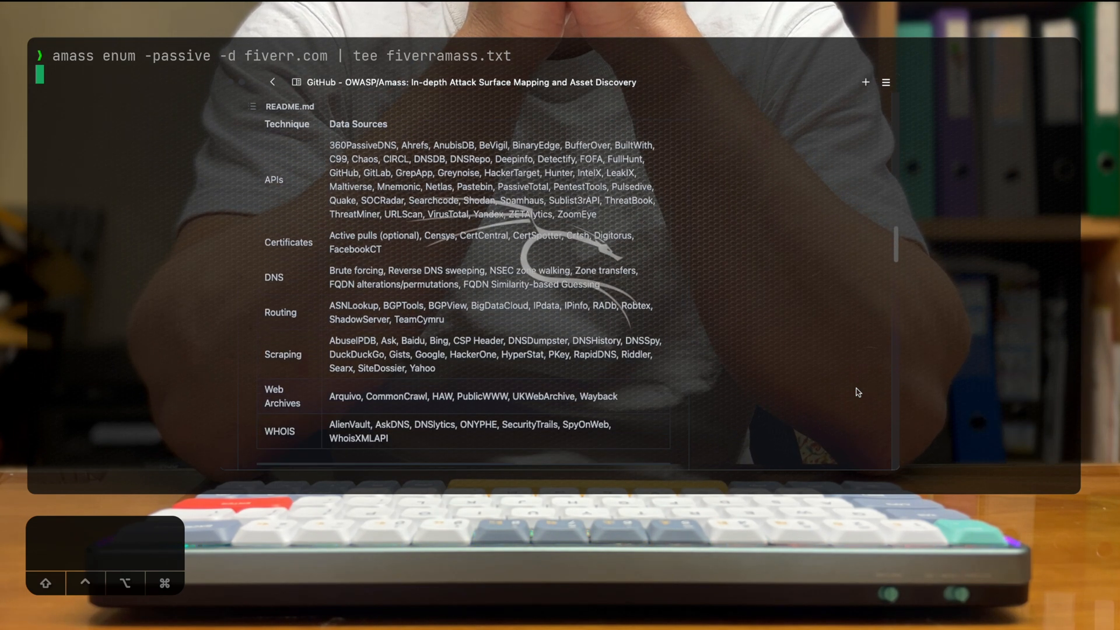
scroll("down", 3)
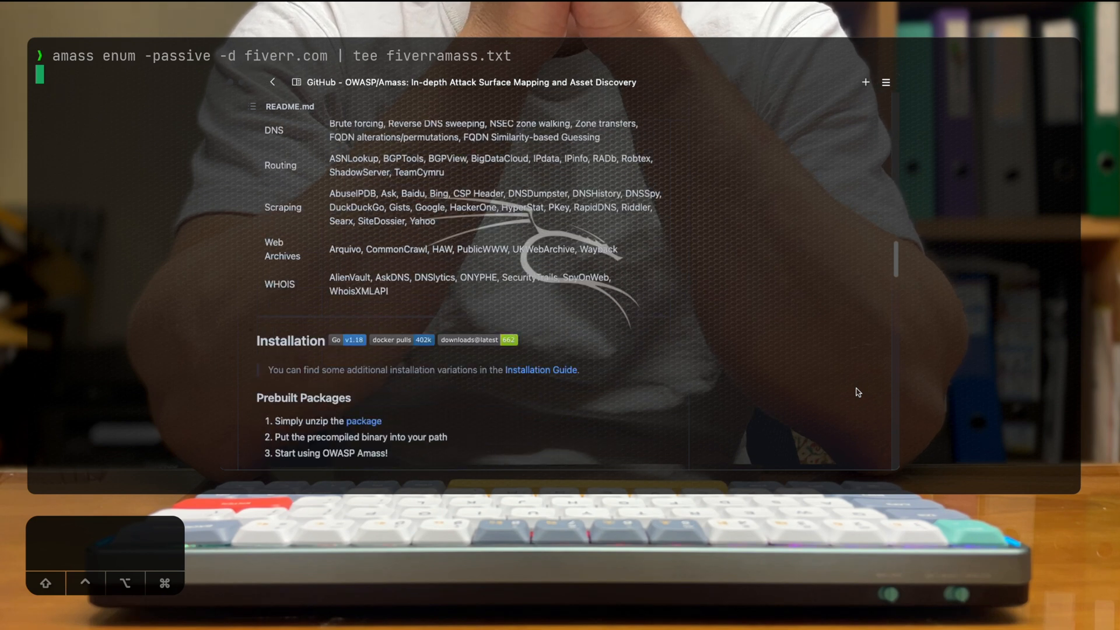
scroll("down", 3)
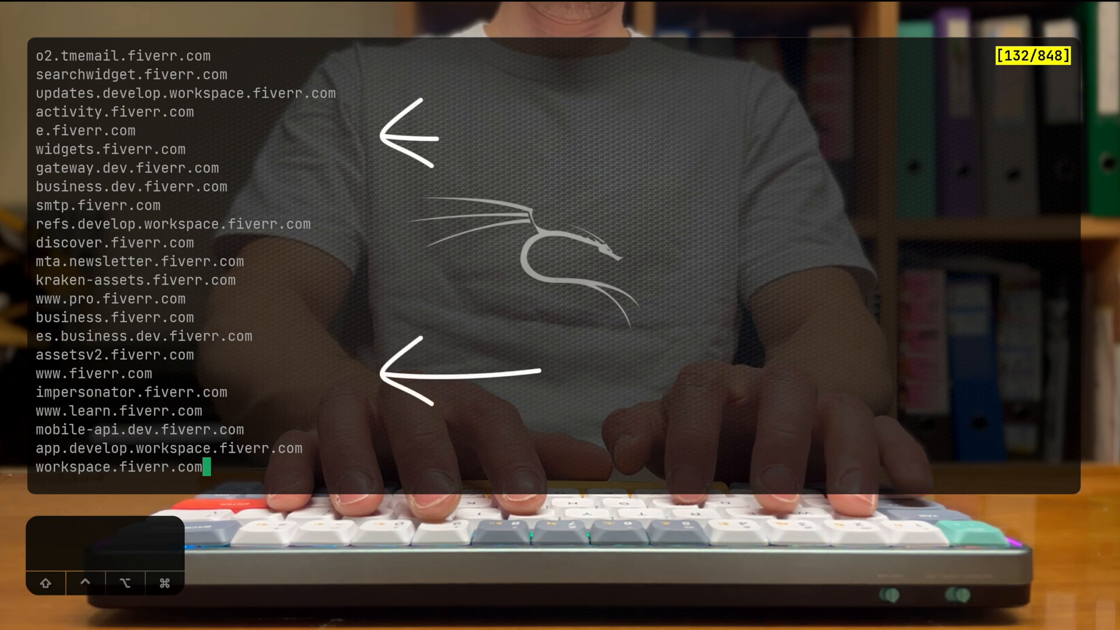
Let the amass enumeration stream fiverr.com subdomains such as workspace.fiverr.com until it finishes.
key("q")
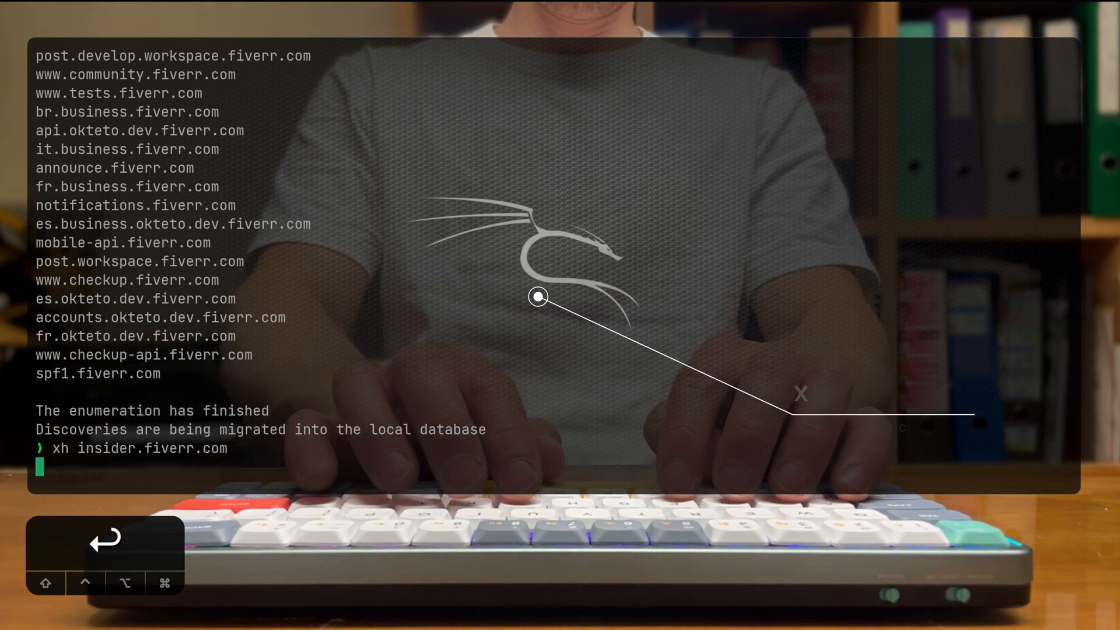
Clear the screen and prepare a cat of fiverramass.txt at the fresh prompt.
type("clear")
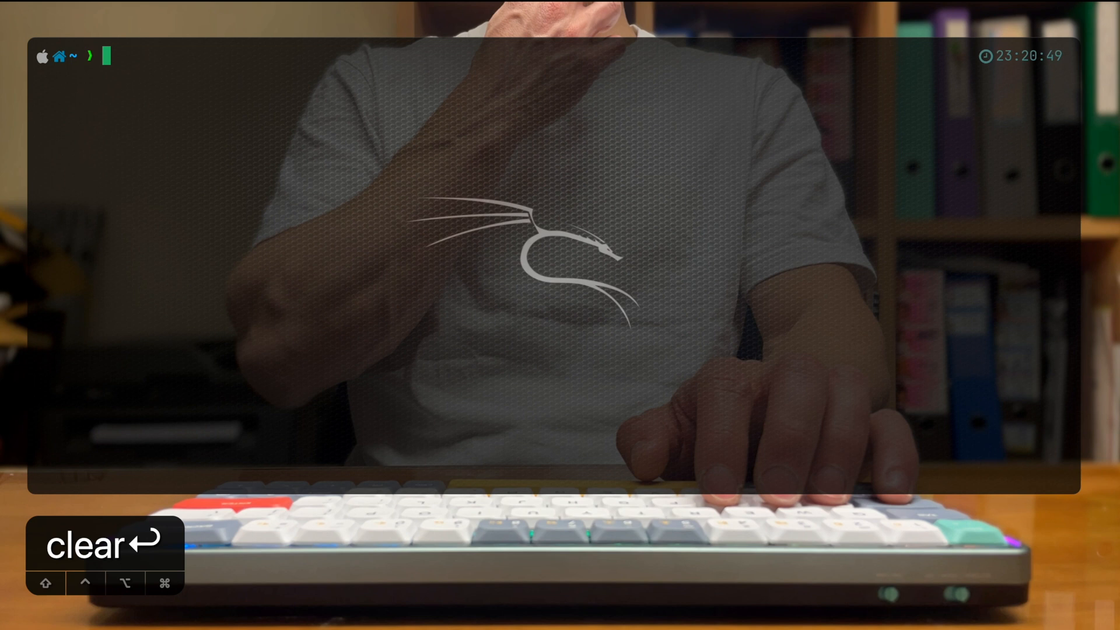
type("cat fiverramass.txt")
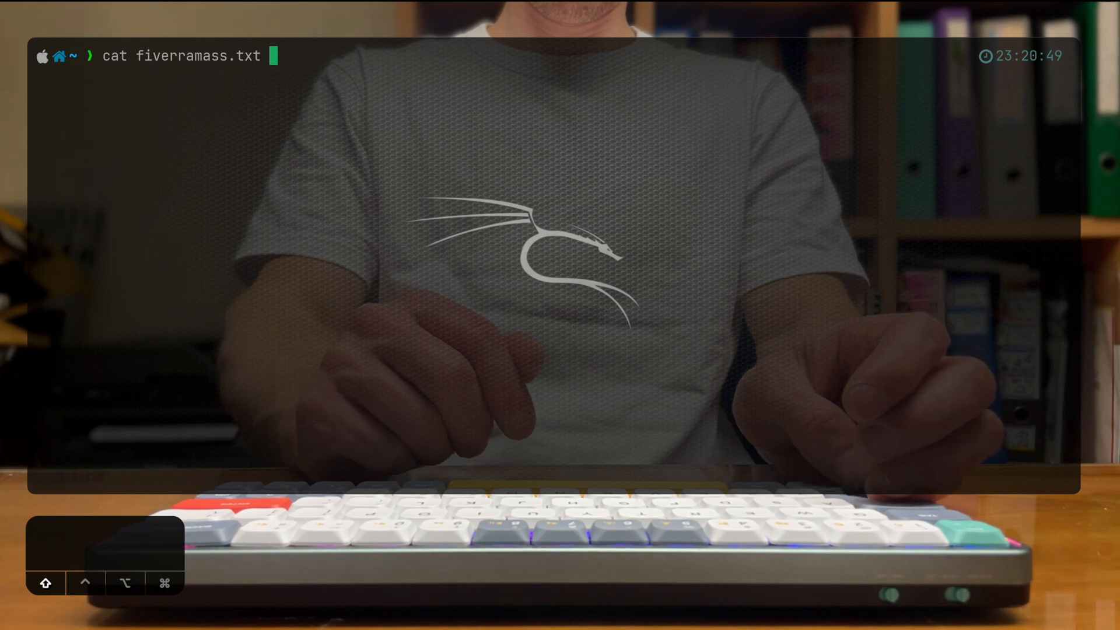
Probe fiverramass.txt through httprobe and save the live http/https URLs to realurls.txt, then view it.
type("|")
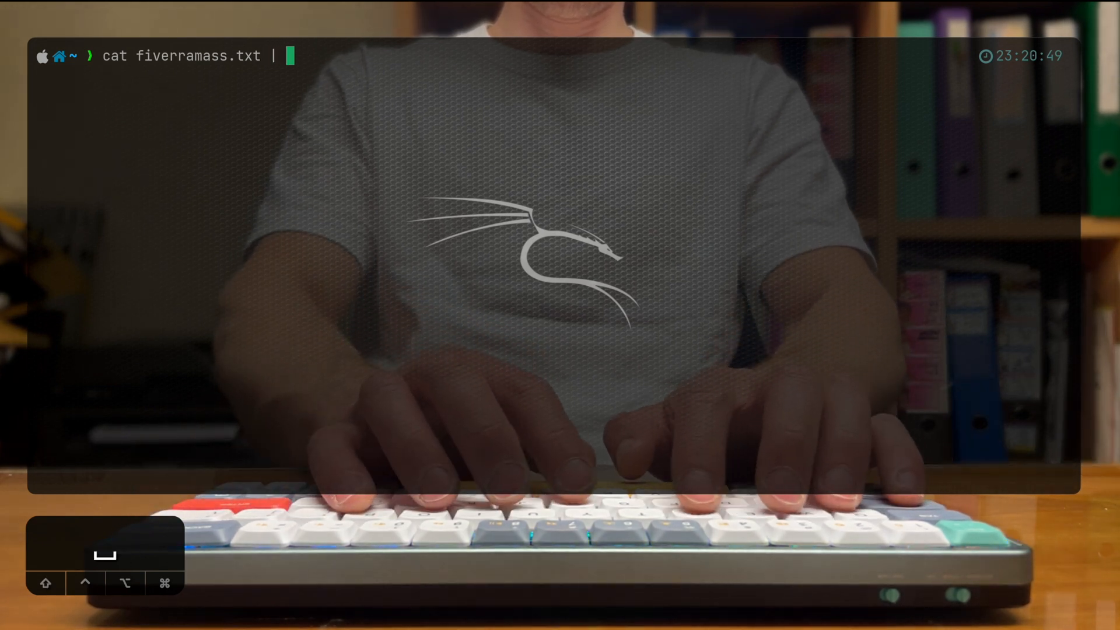
type("httprobe")
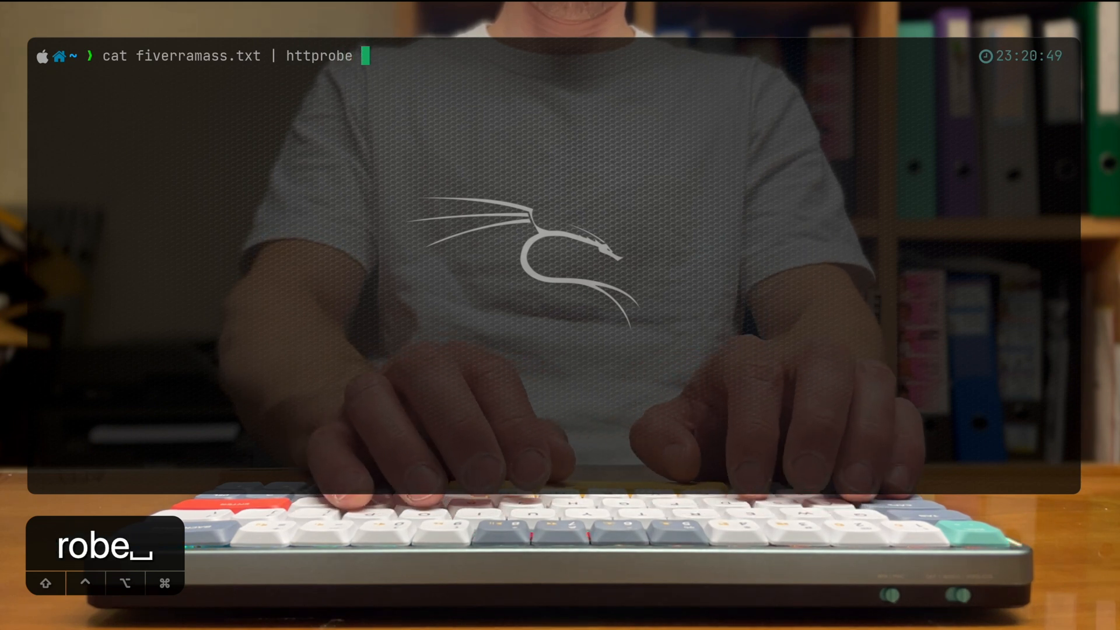
type("| tr")
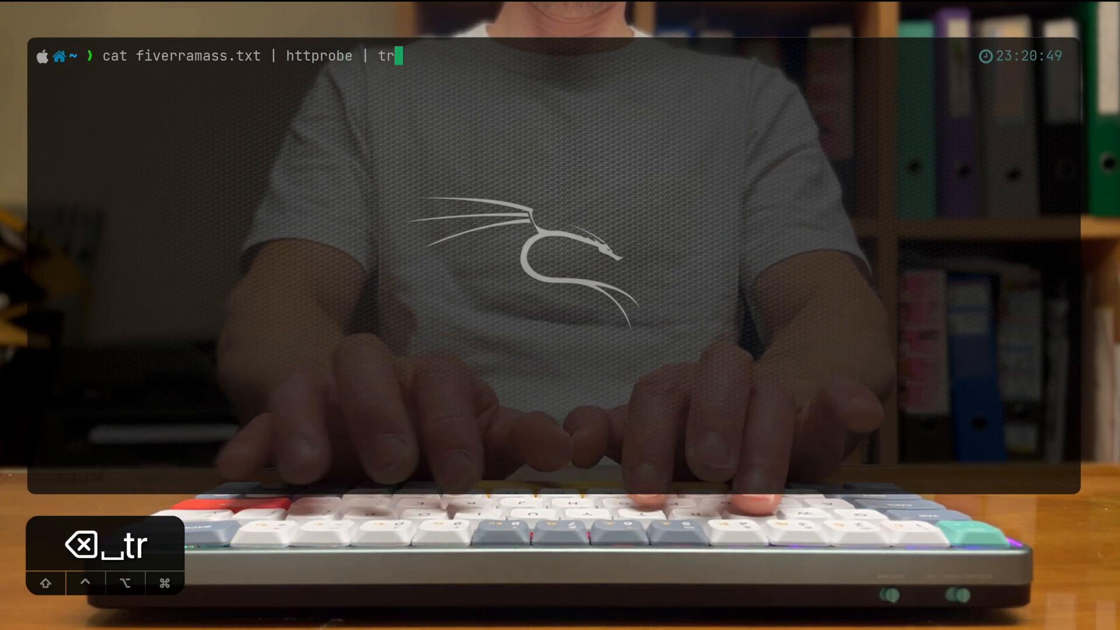
type("ee realurl")
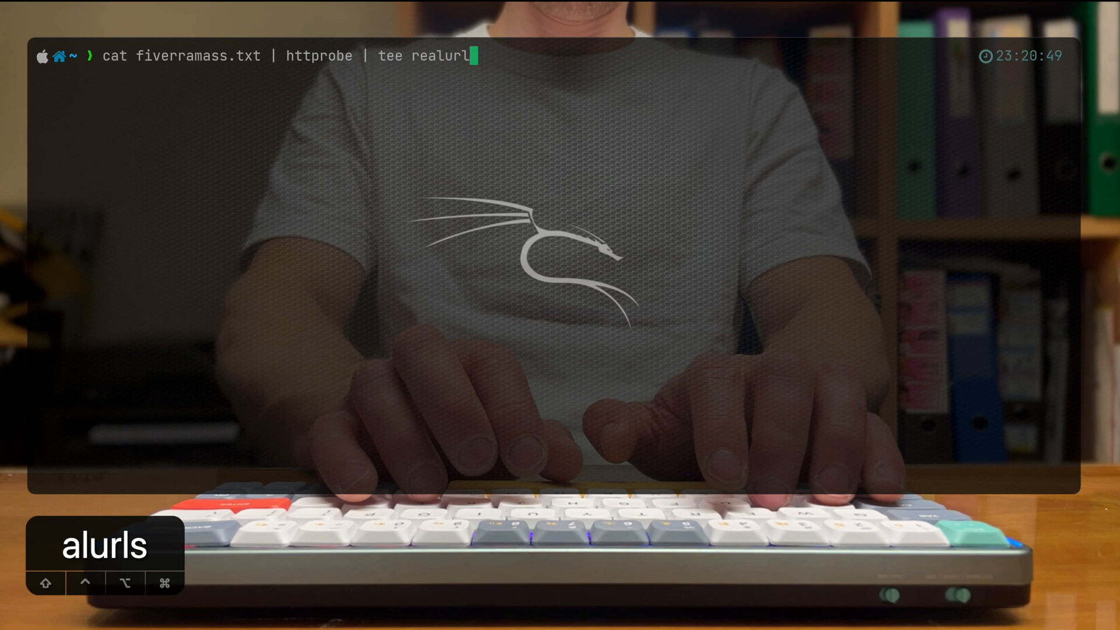
type("s.txt")
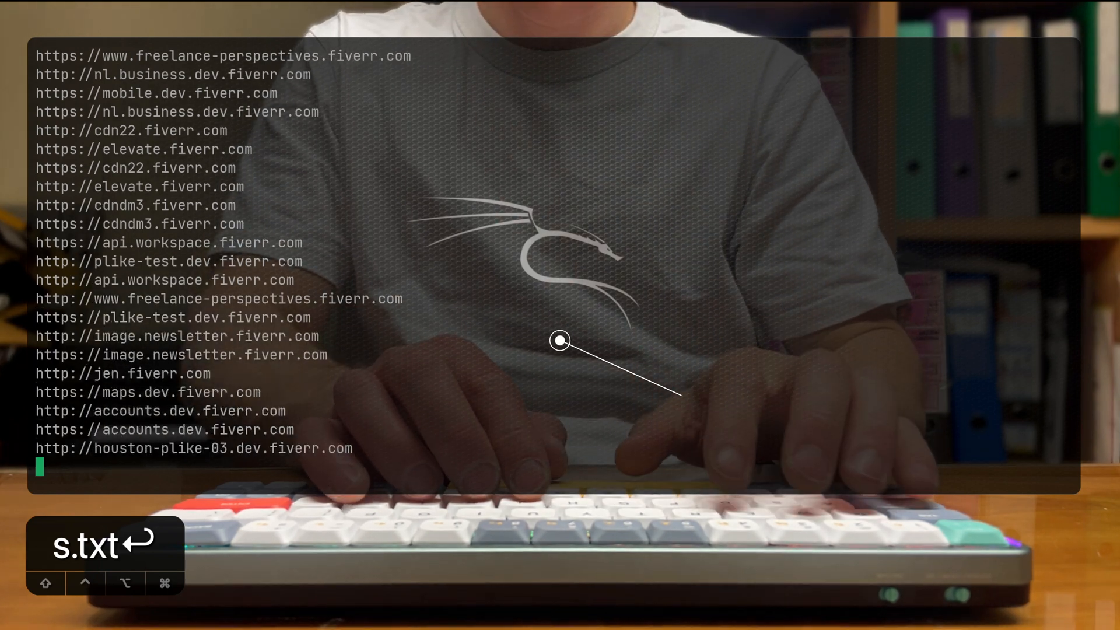
scroll("down", 3)
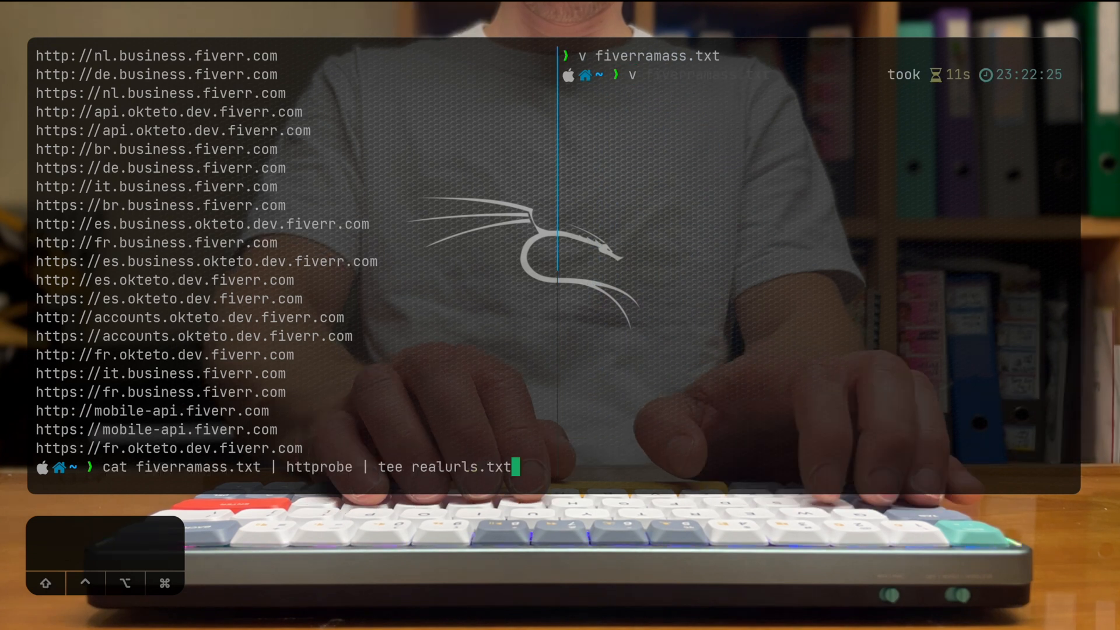
type("realurls.txt")
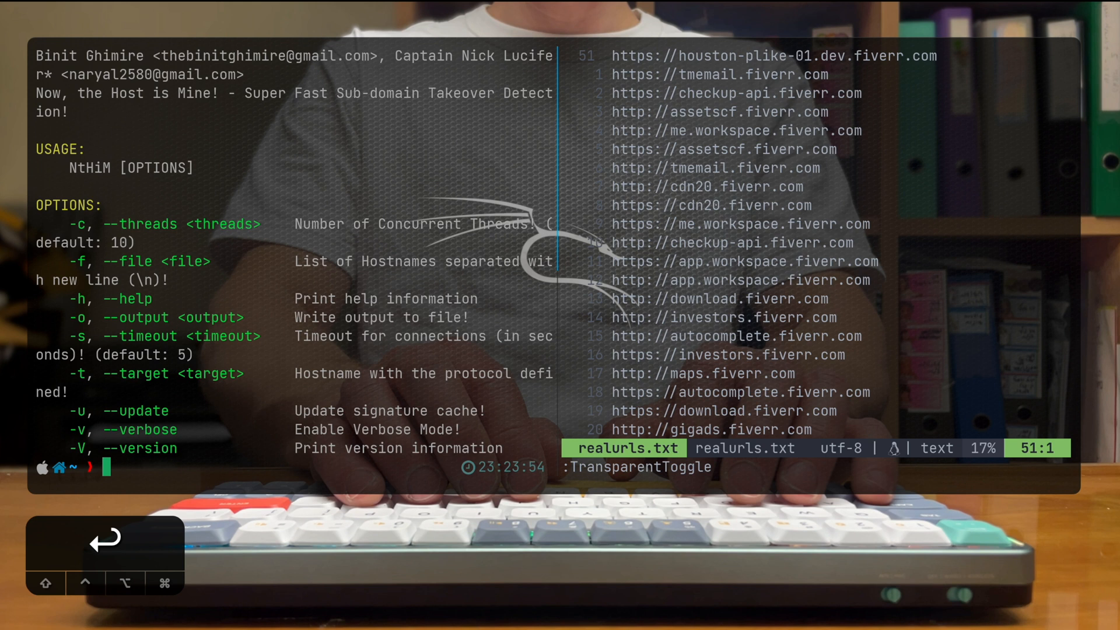
Run NtHiM -v -f over the live URL list so it flags a fiverr CDN host as a possible CloudFront takeover.
type("clear")
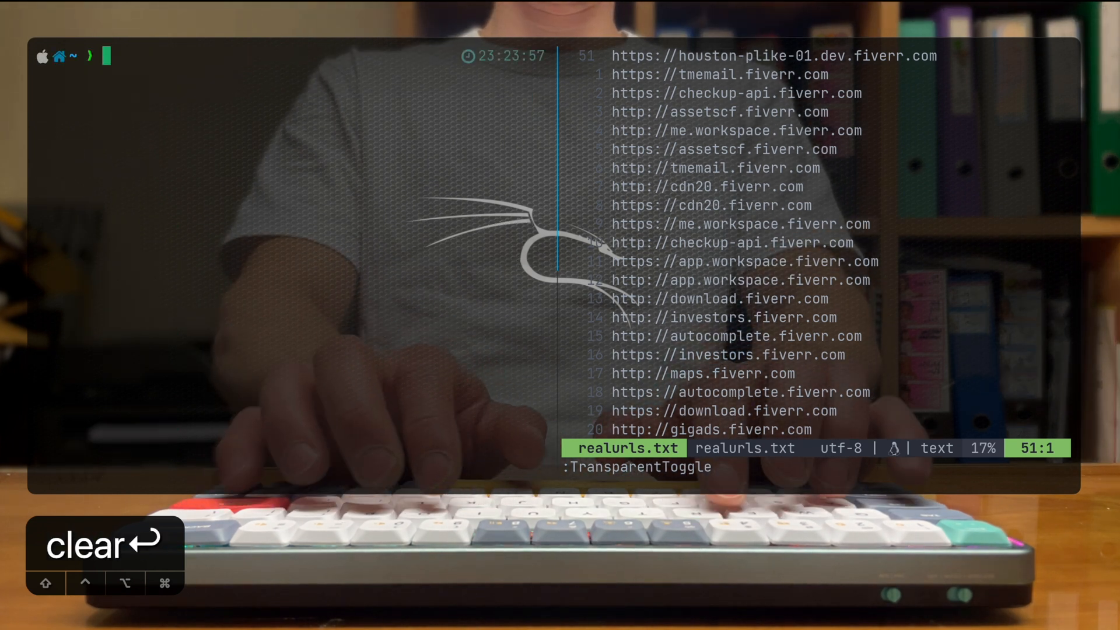
type("NtHiM -v -f")
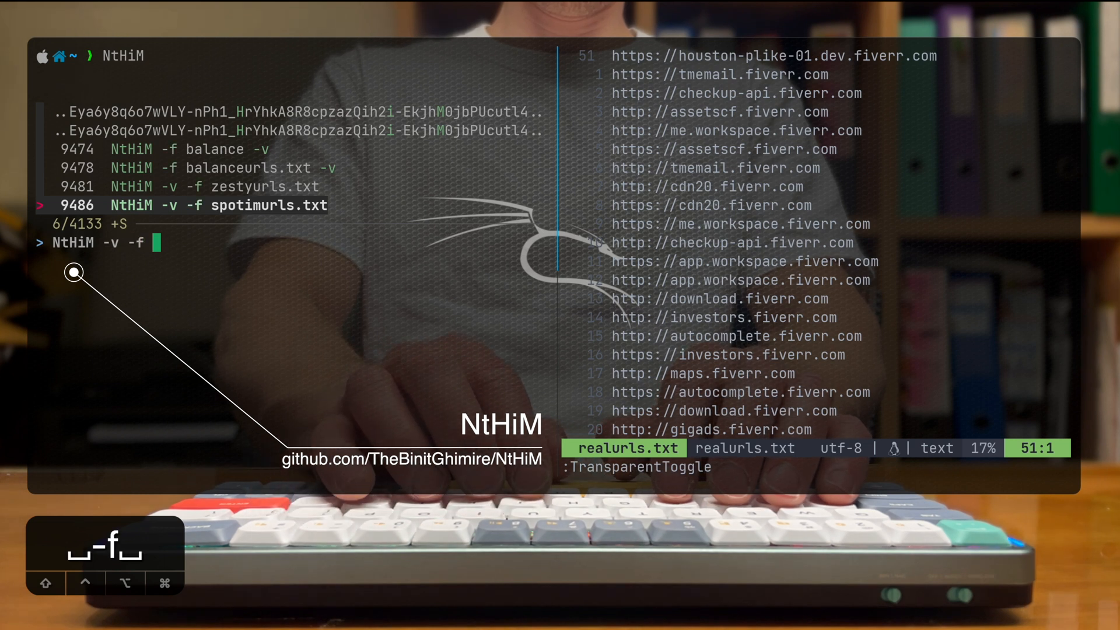
type("real")
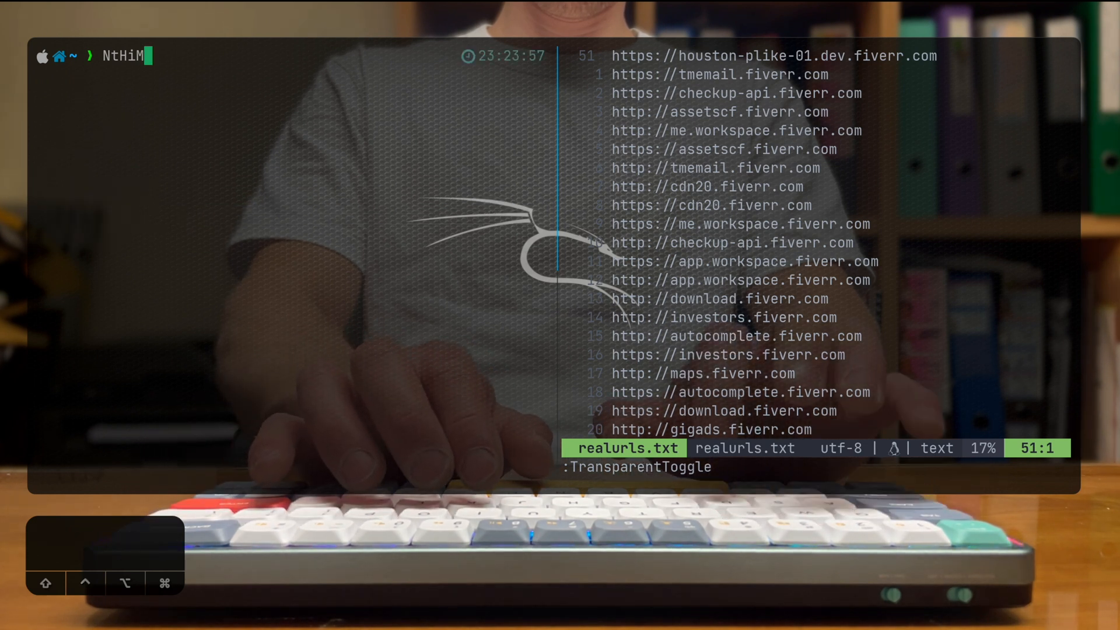
type("-v -f spotimurls.txt")
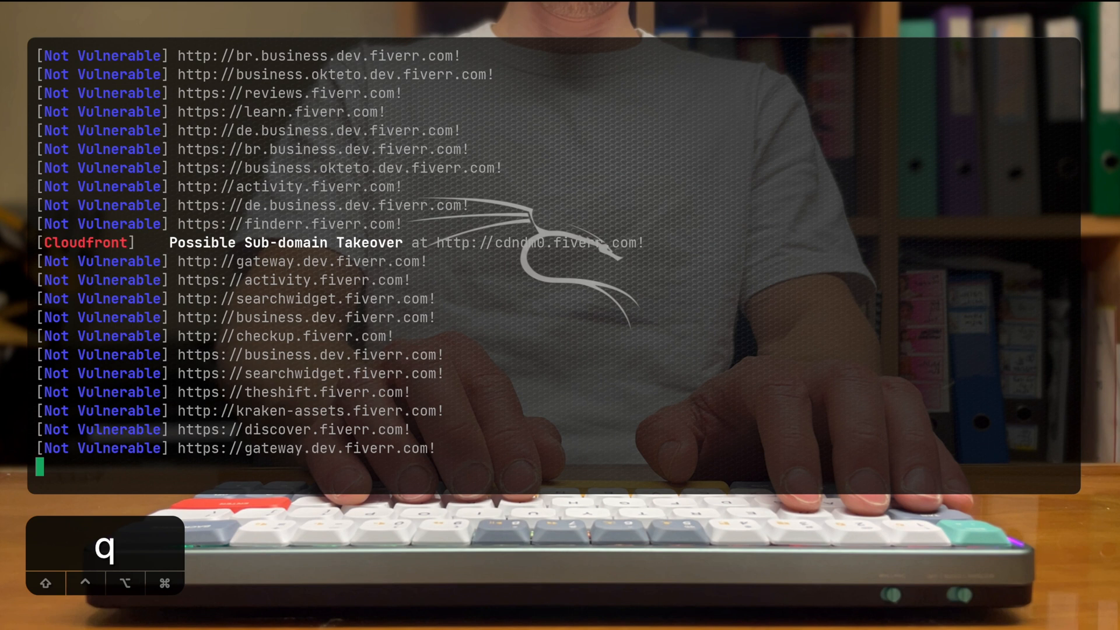
scroll("down", 3)
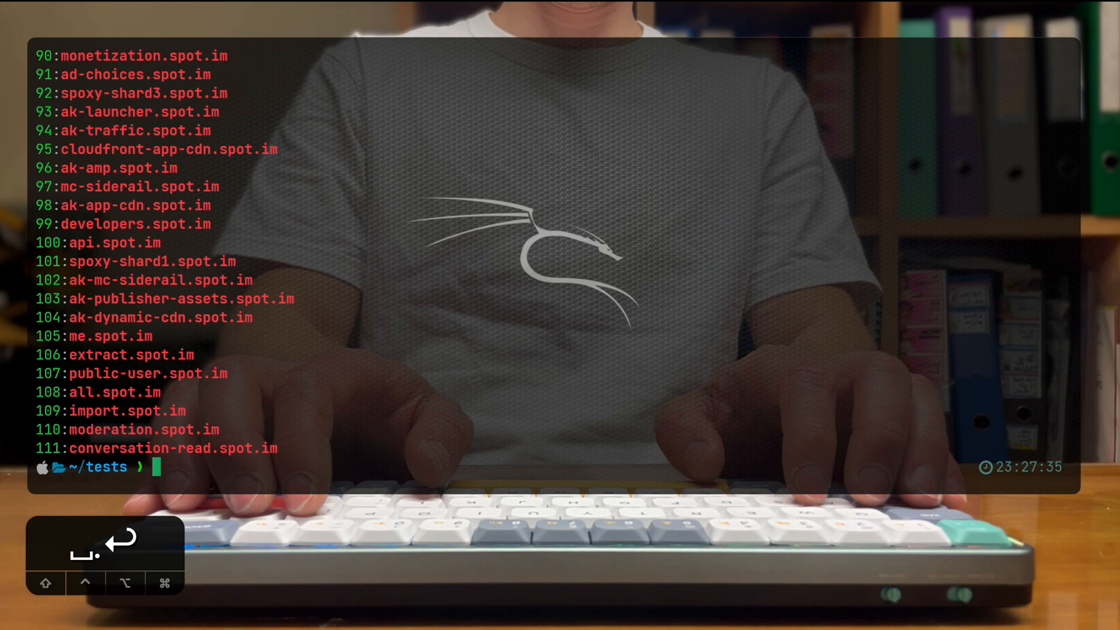
Locate spotimurls.txt with rg --files | rg spotim and start NtHiM -v -f spotimurls.txt.
key("ctrl+u")
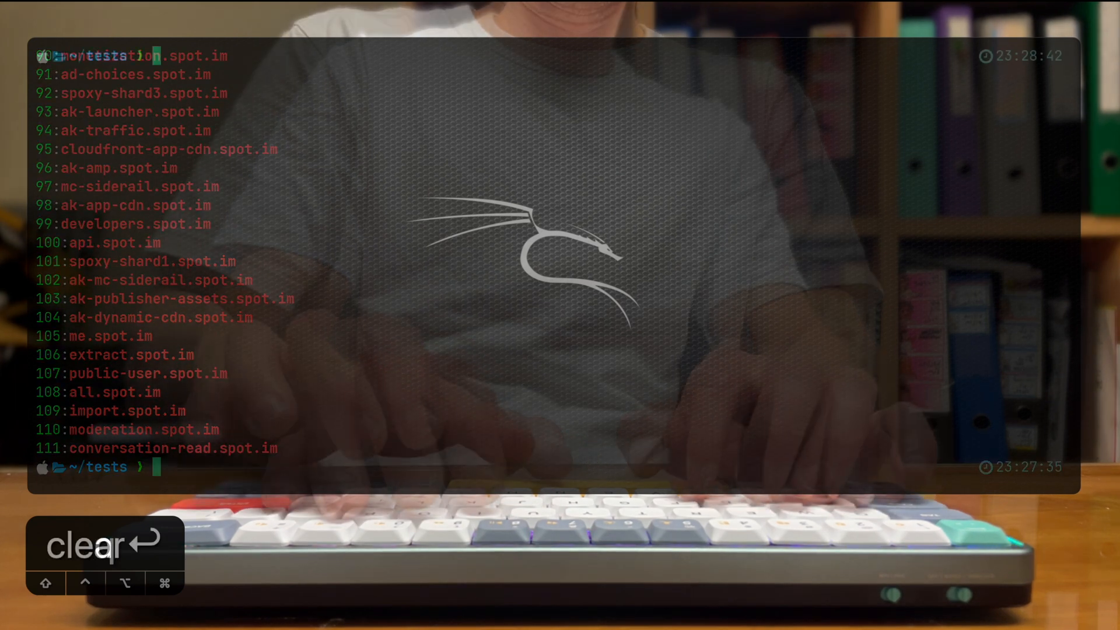
type("rg --files | rg spotim")
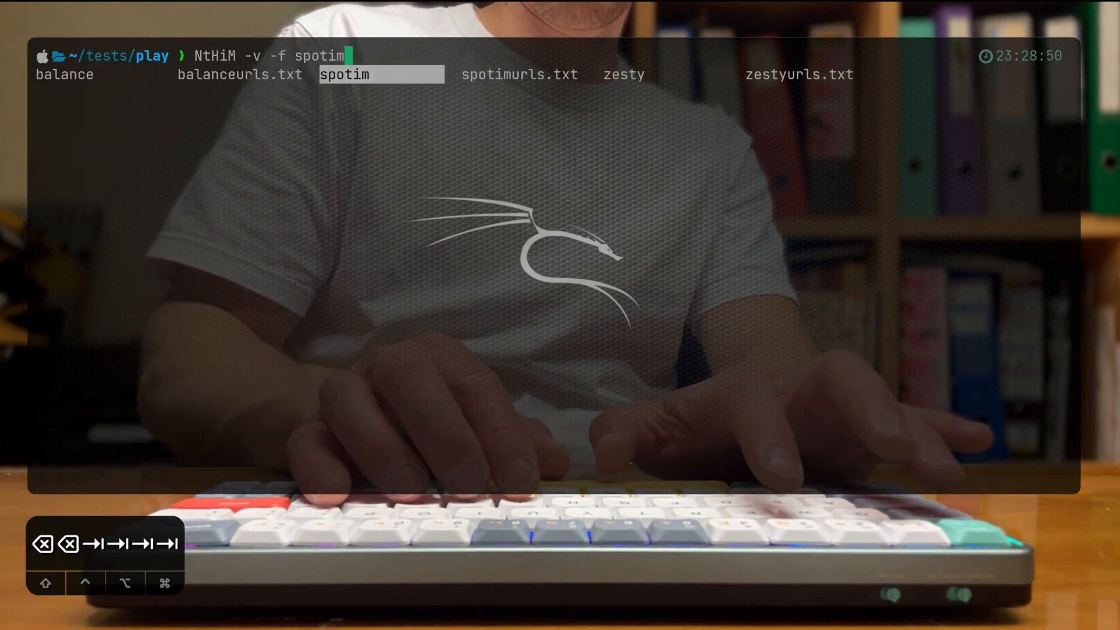
key("Tab")
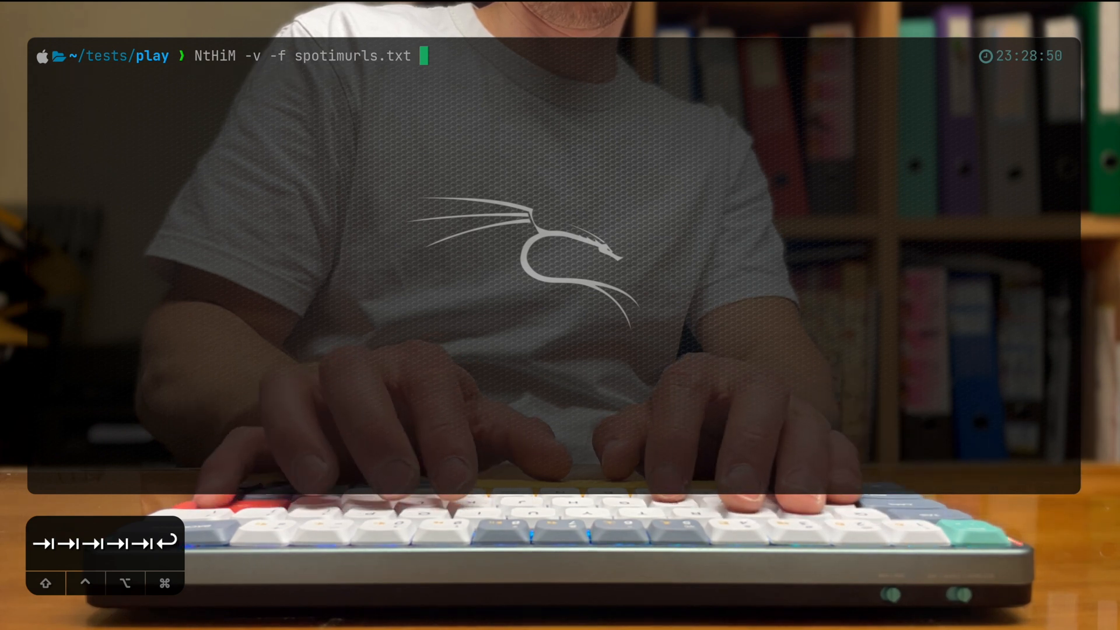
key("Return")
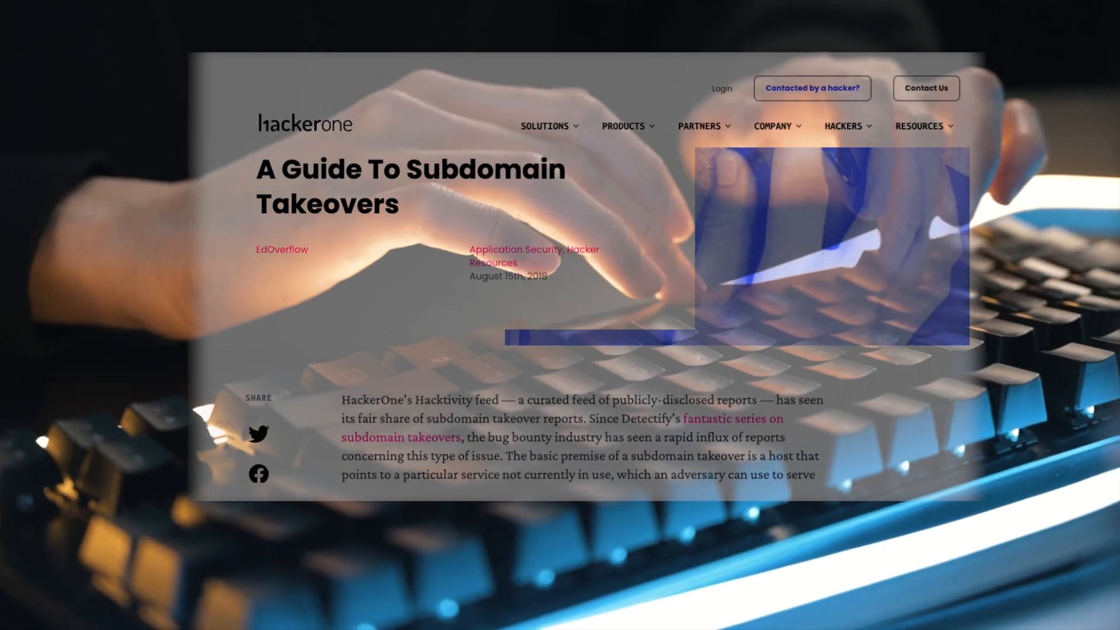
Scroll the HackerOne subdomain-takeover guide down to its GitHub Pages 404 example.
scroll("down", 3)
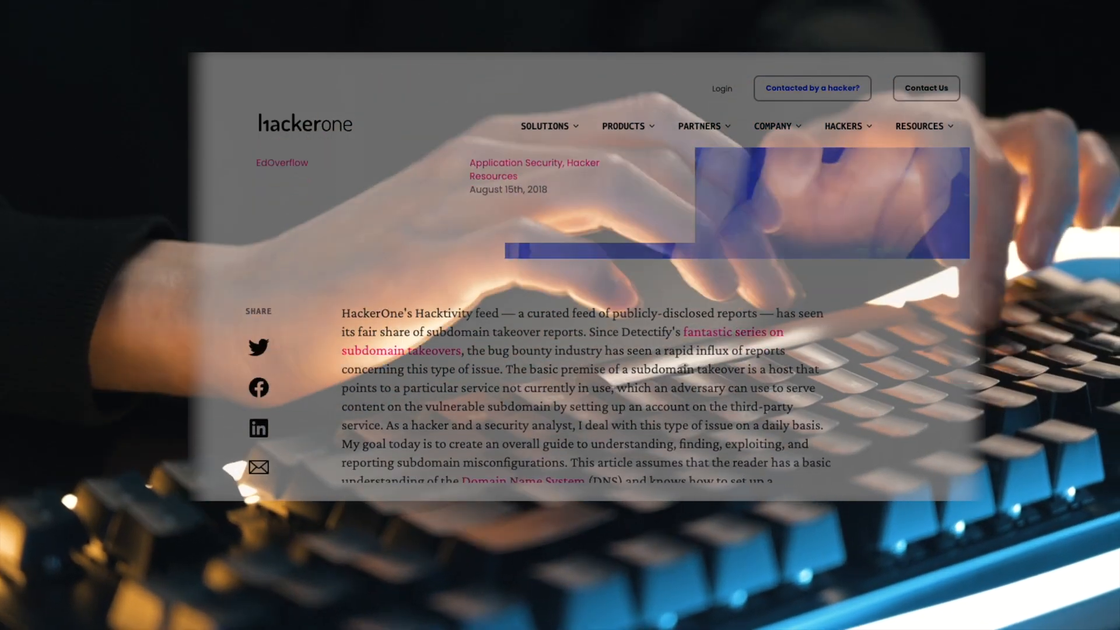
scroll("down", 3)
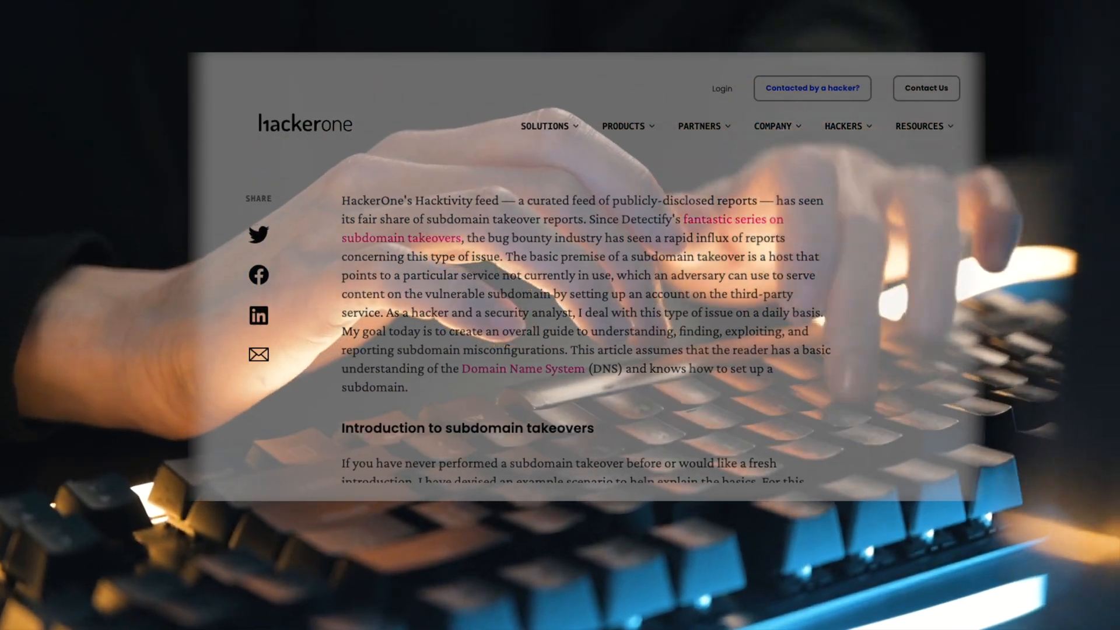
scroll("down", 3)
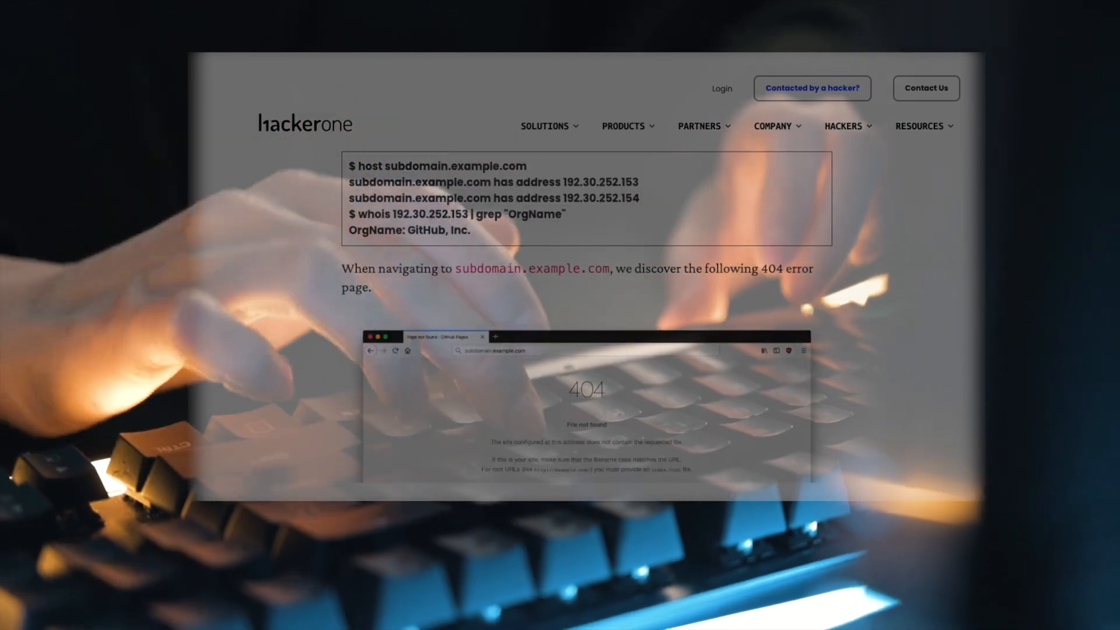
scroll("down", 3)
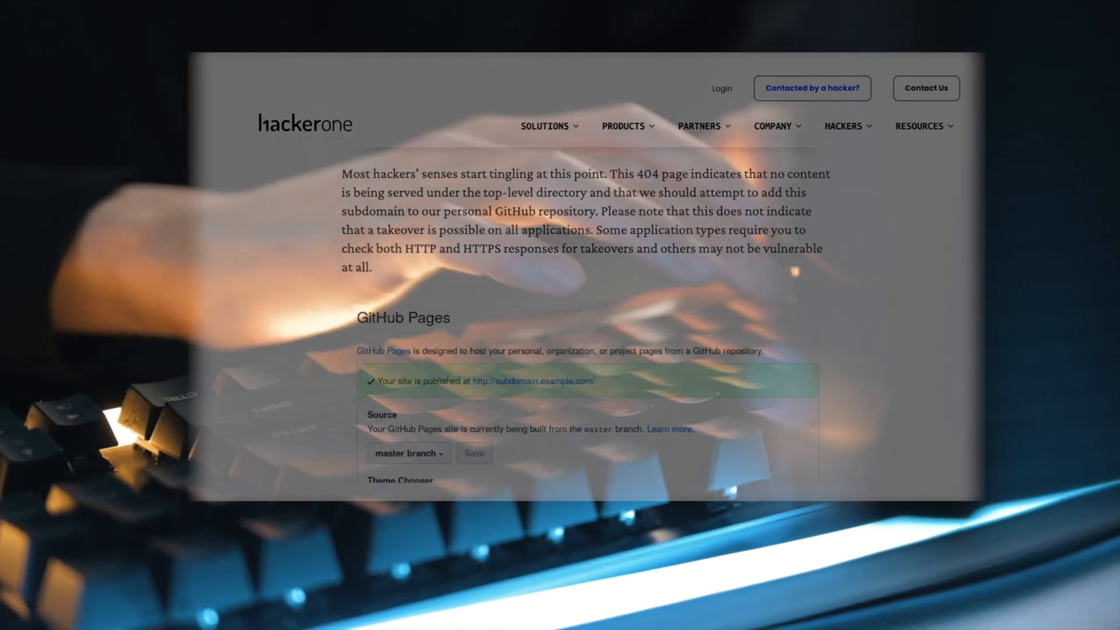